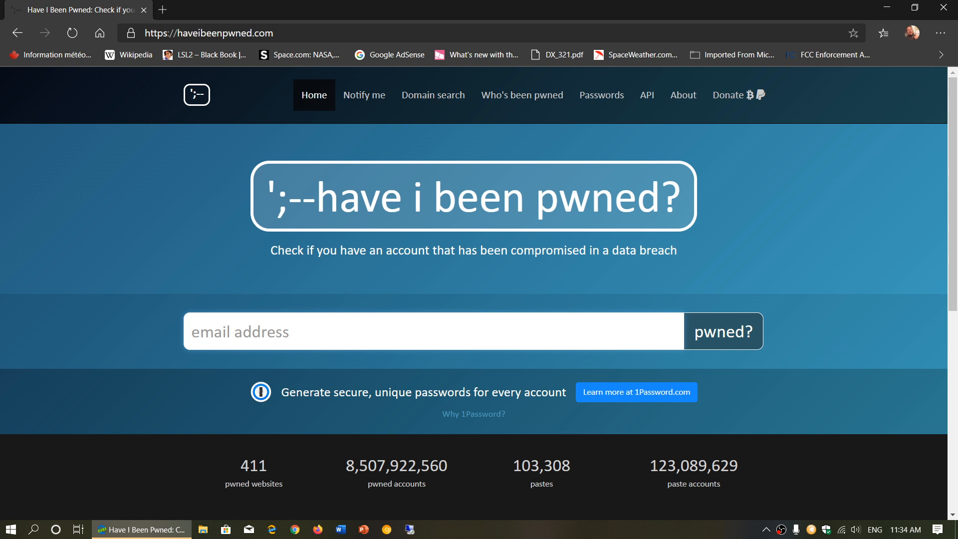
# Step: Enter an email address ending in 'ate' and 'hotmail.com' and submit the pwned? check
pyautogui.click(428, 331)
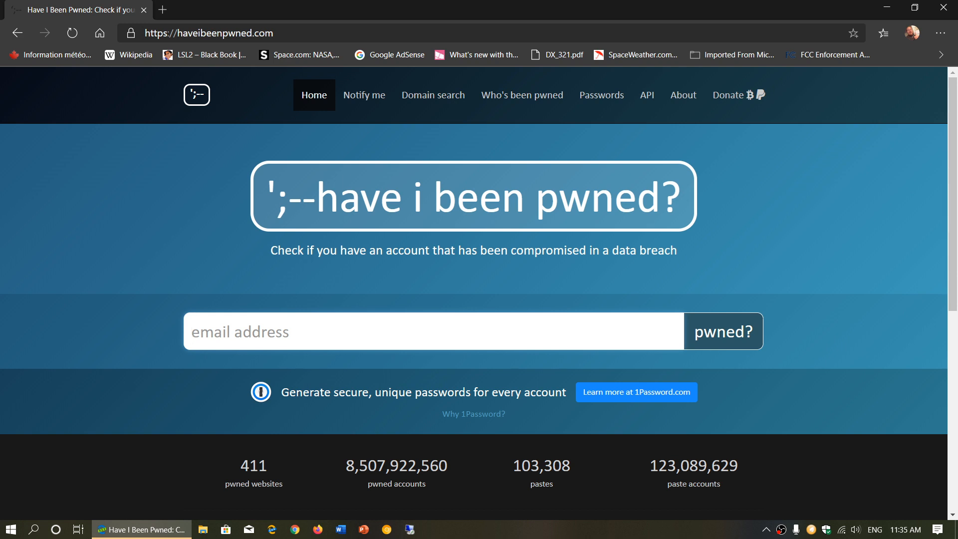
pyautogui.click(434, 331)
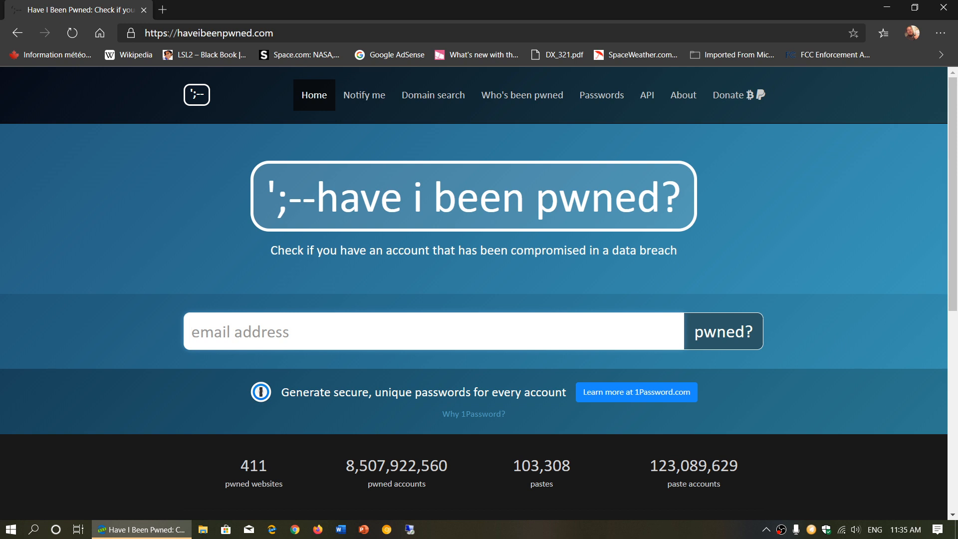
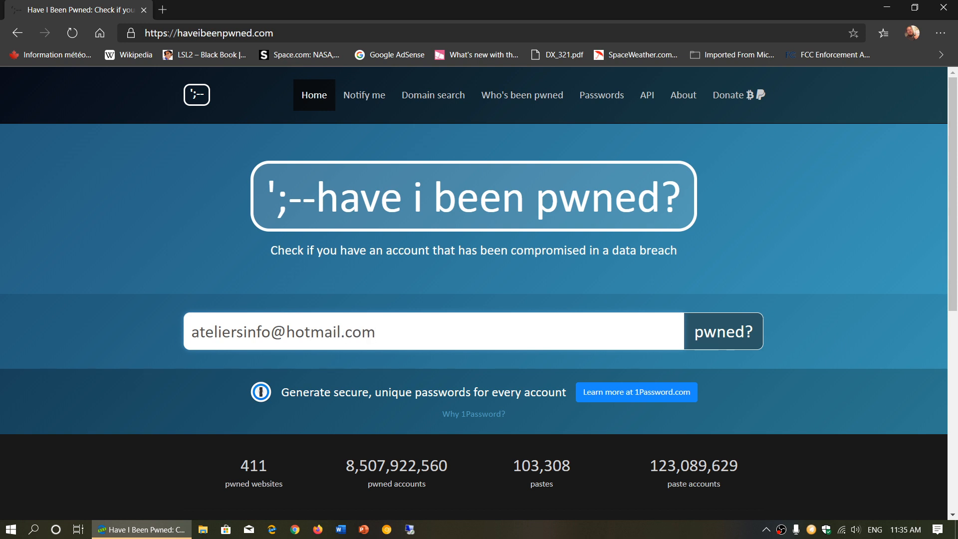
pyautogui.click(723, 331)
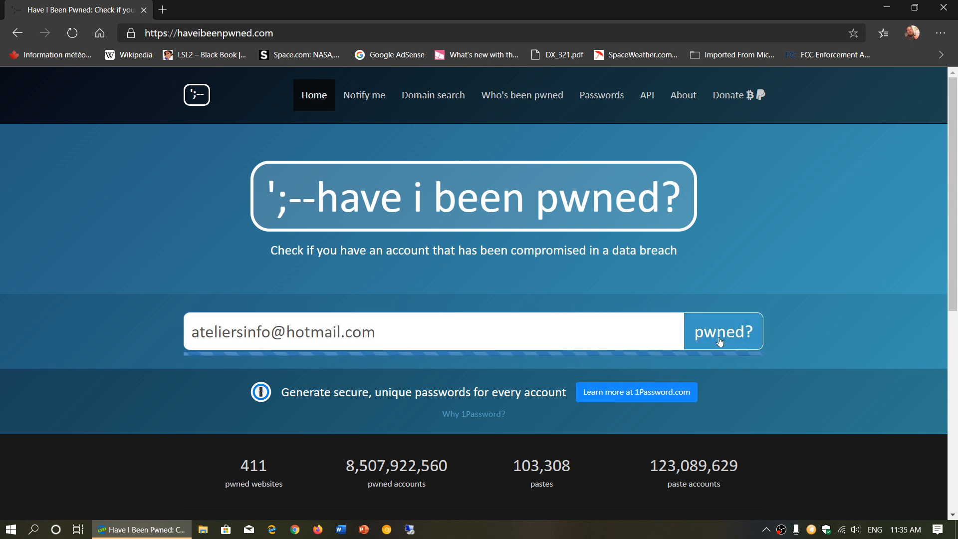
# Step: Submit the check and review the Dailymotion, Dropbox, LinkedIn and Verifications.io breaches
pyautogui.click(723, 332)
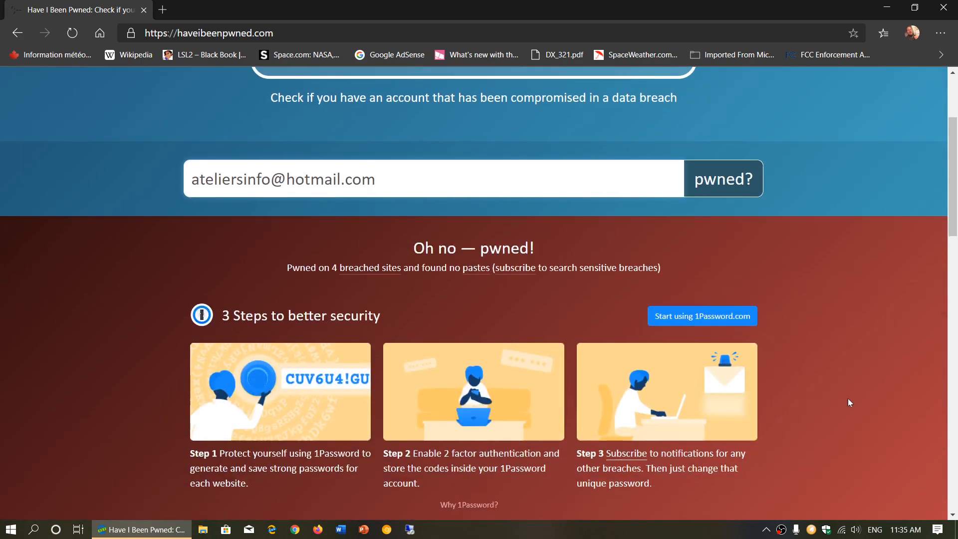
pyautogui.scroll(-3)
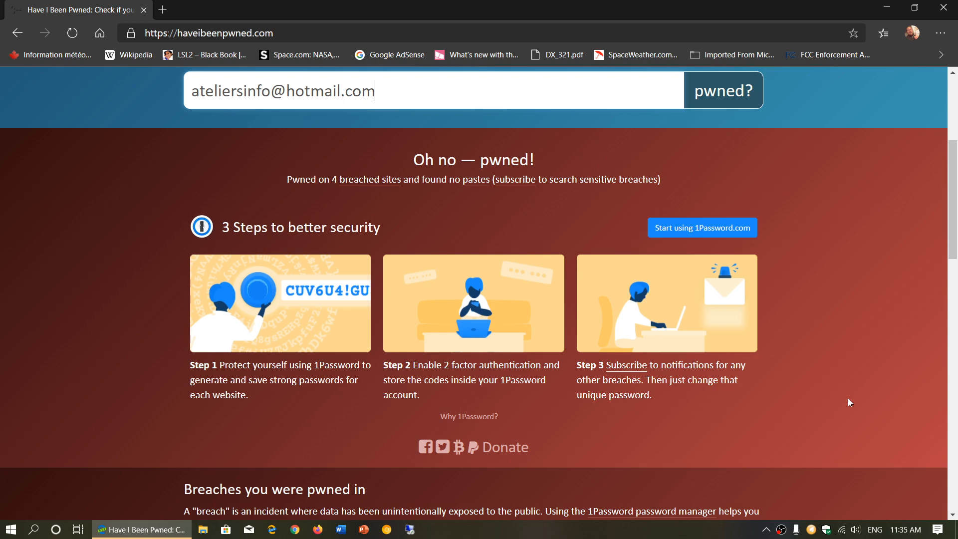
pyautogui.scroll(-3)
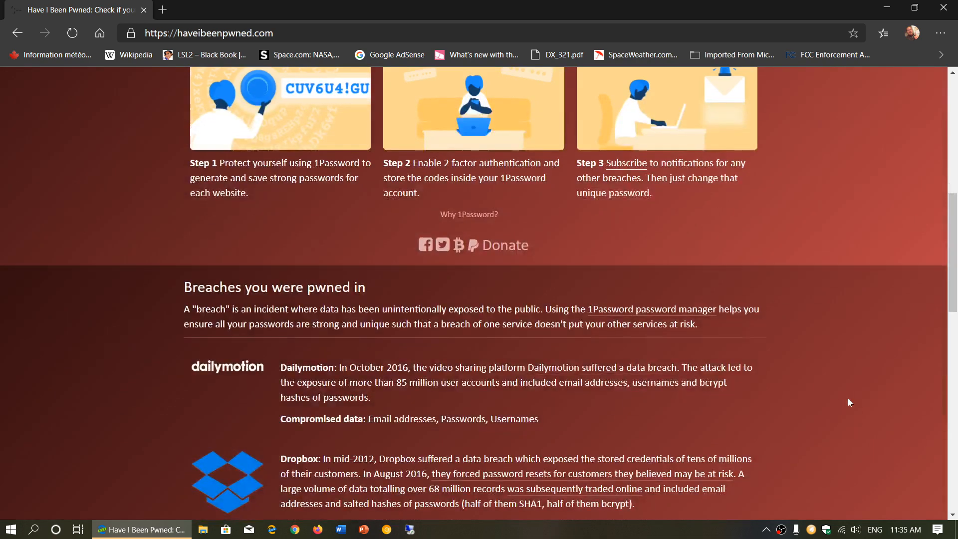
pyautogui.scroll(-3)
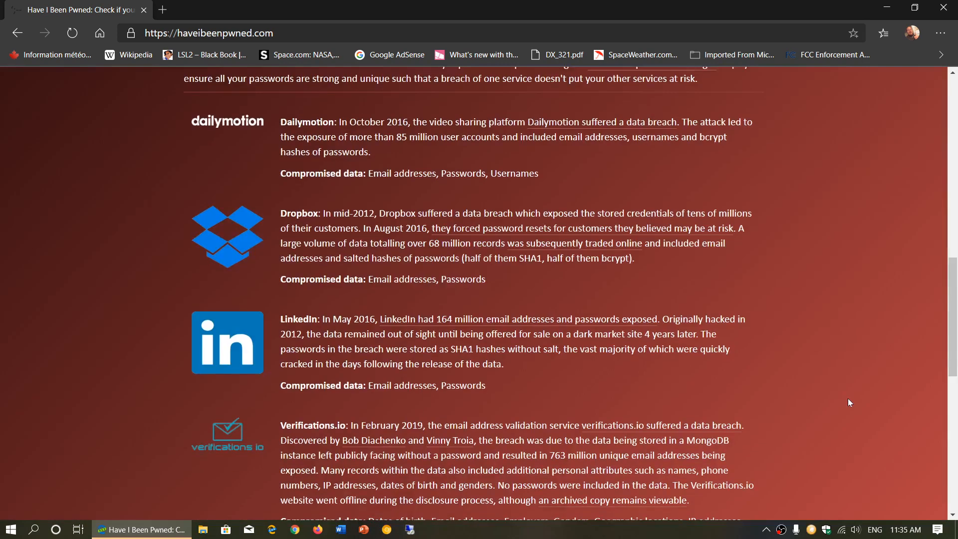
pyautogui.scroll(-3)
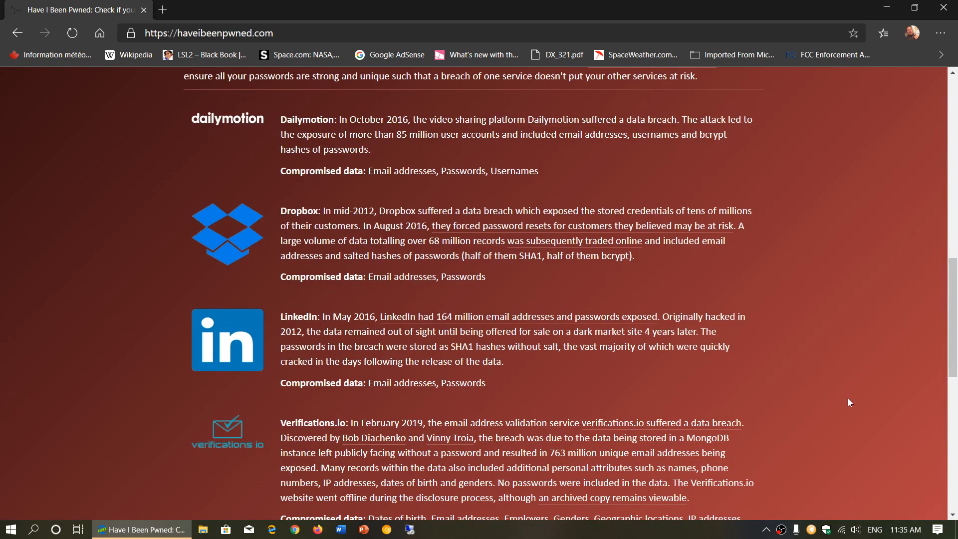
pyautogui.scroll(-3)
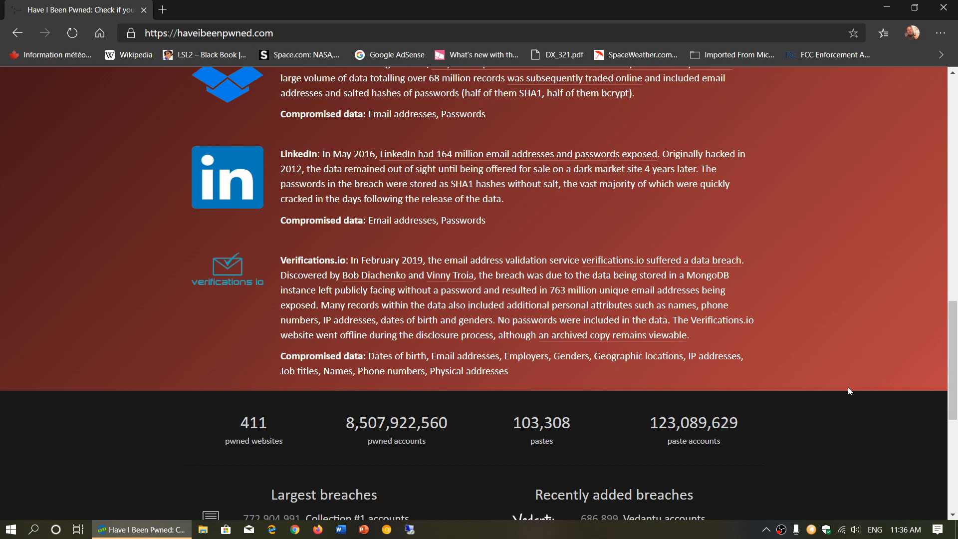
pyautogui.scroll(3)
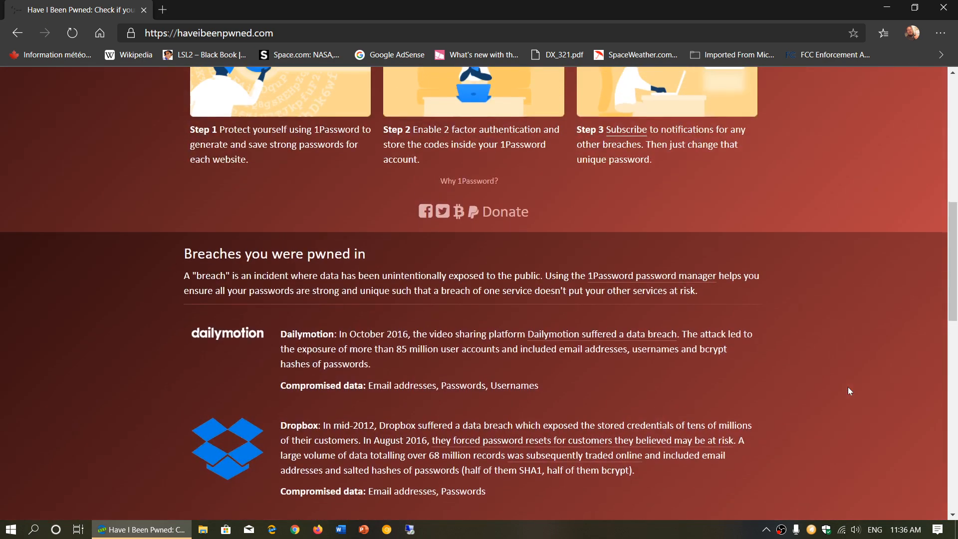
pyautogui.scroll(-3)
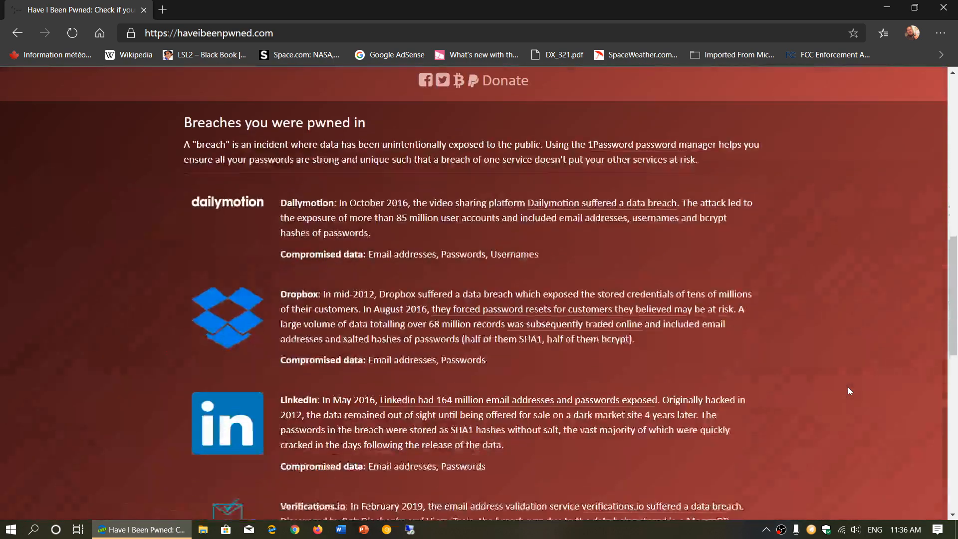
pyautogui.scroll(-3)
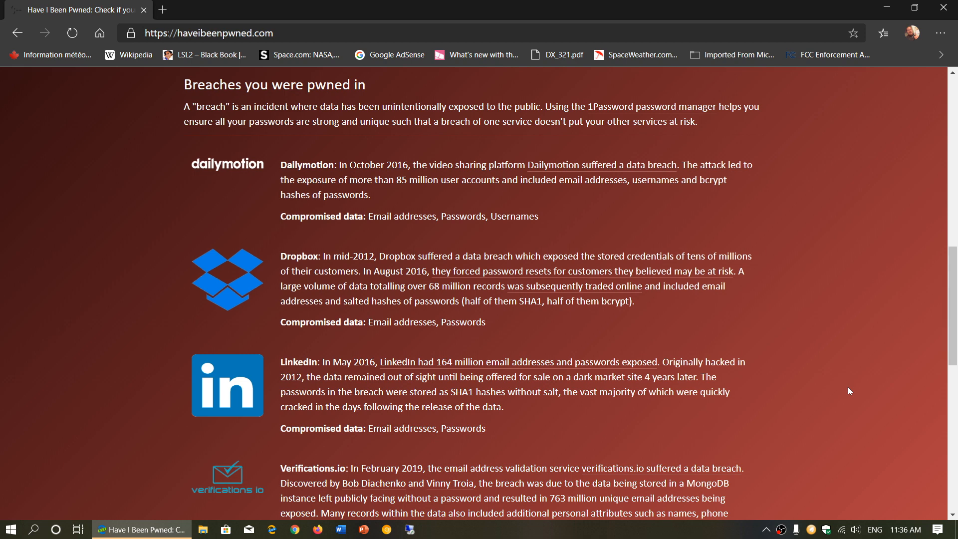
pyautogui.scroll(-3)
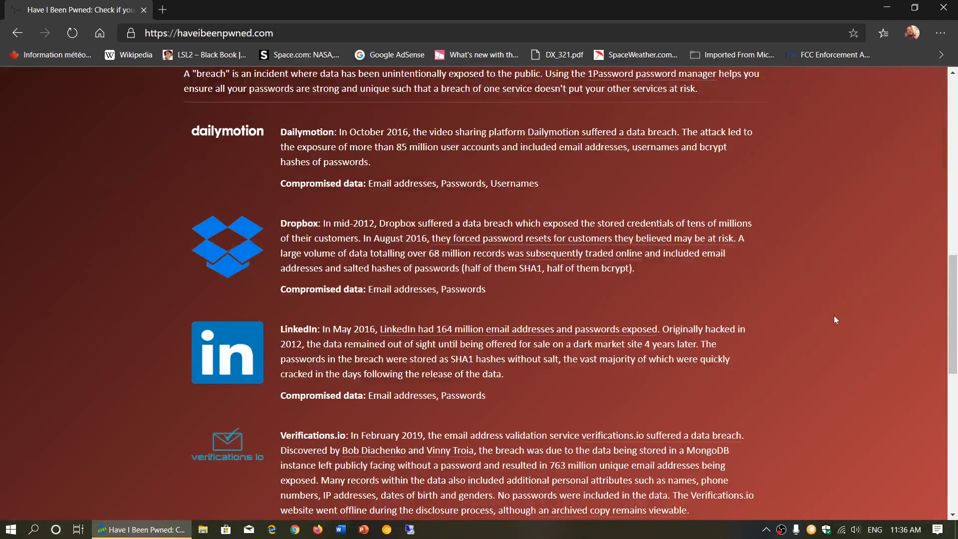
pyautogui.moveTo(272, 144)
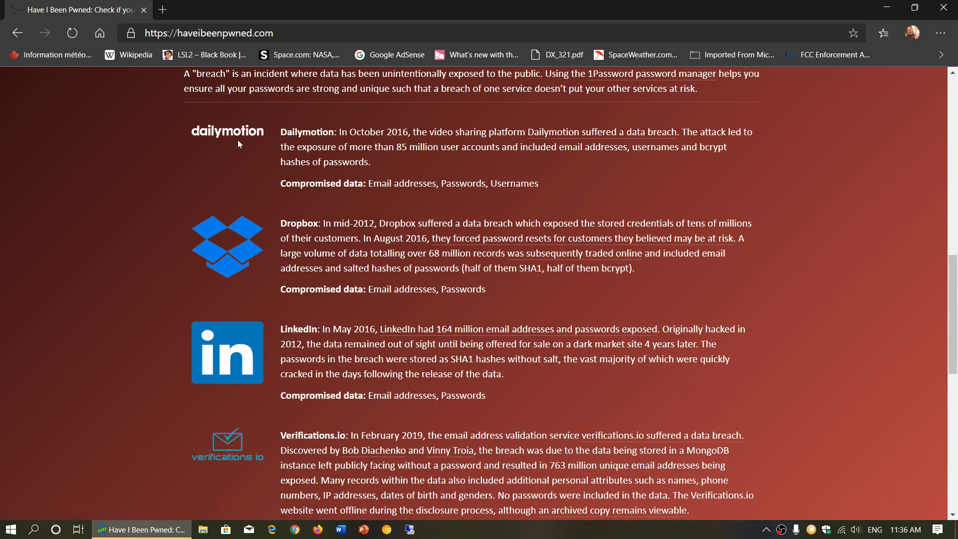
pyautogui.moveTo(391, 162)
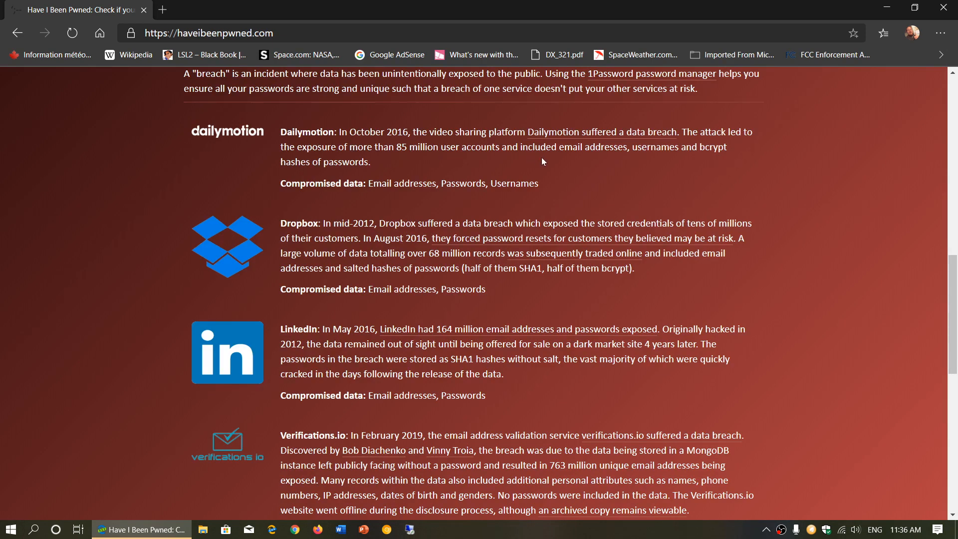
pyautogui.moveTo(552, 164)
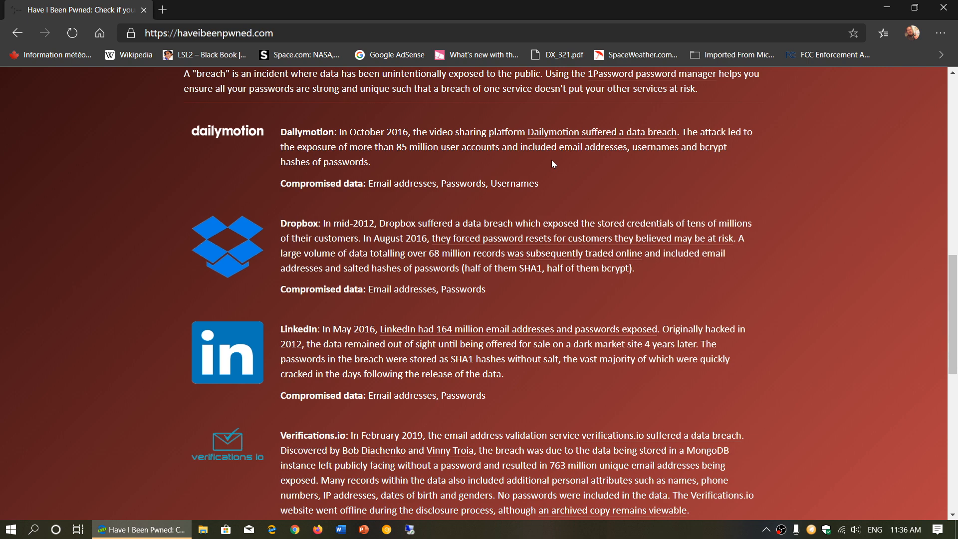
pyautogui.moveTo(440, 210)
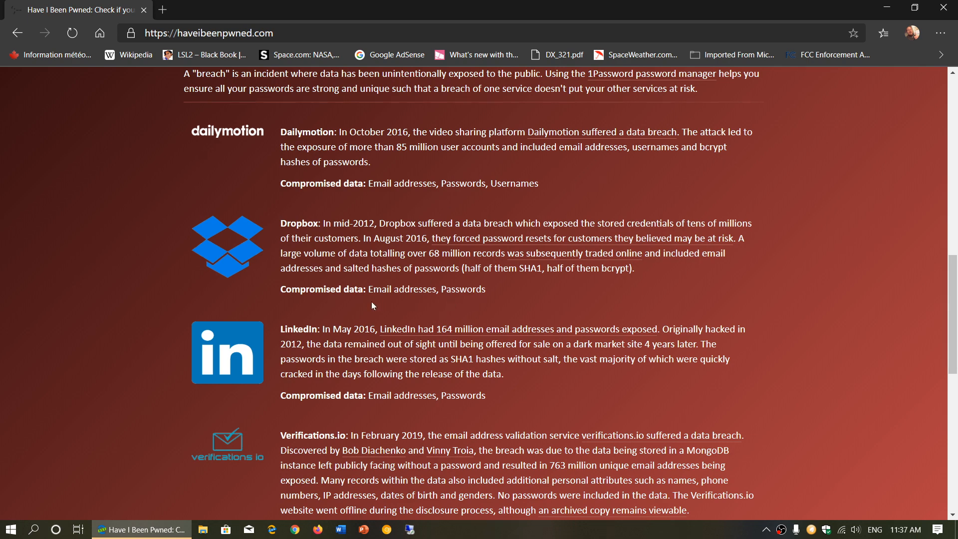
pyautogui.moveTo(425, 409)
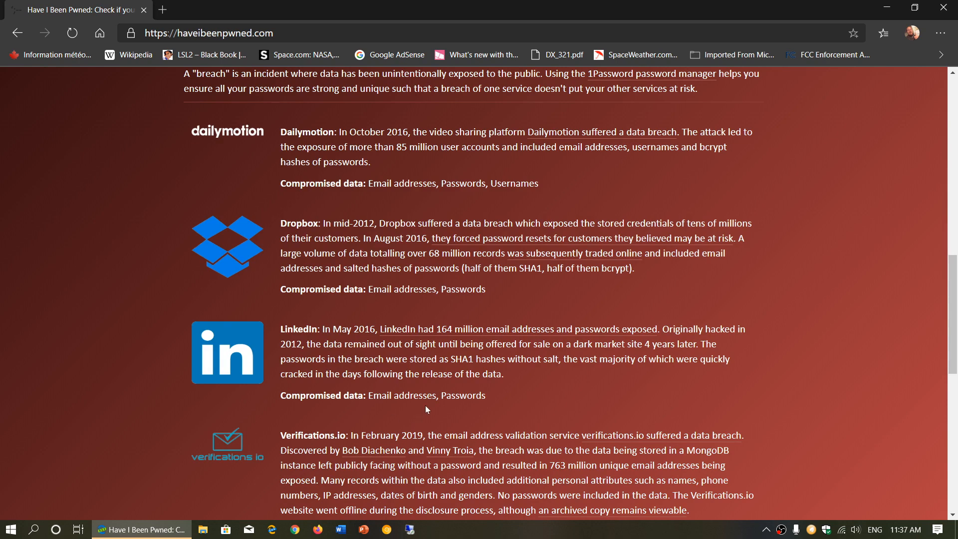
pyautogui.moveTo(602, 382)
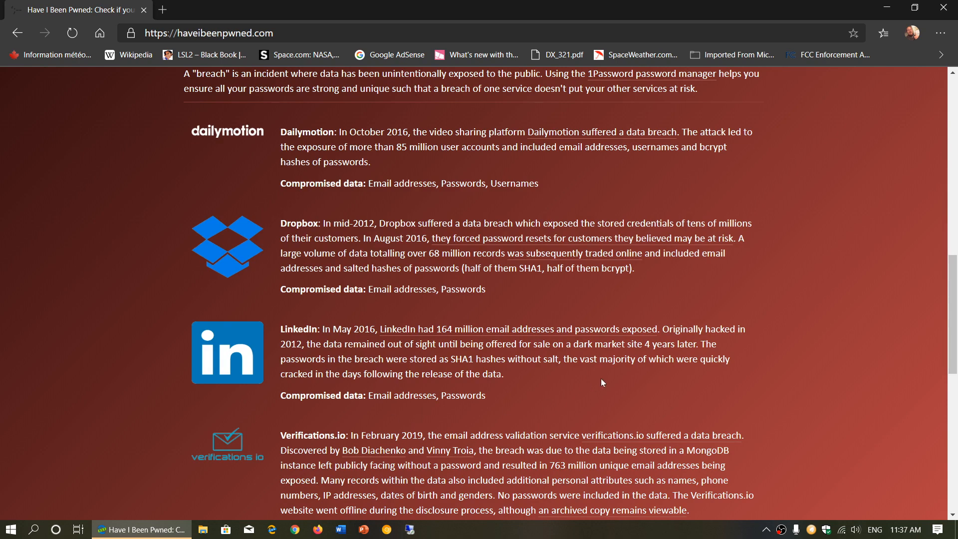
pyautogui.scroll(-3)
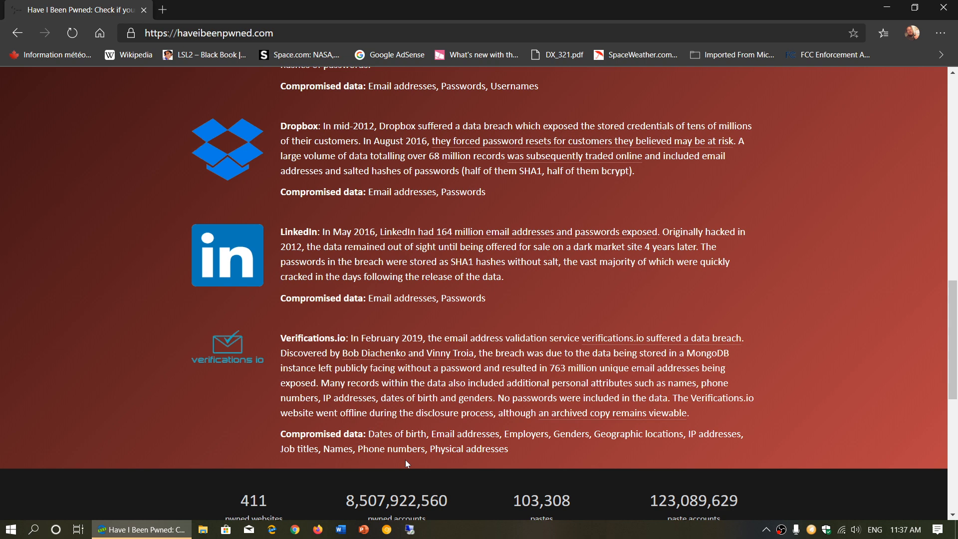
pyautogui.scroll(3)
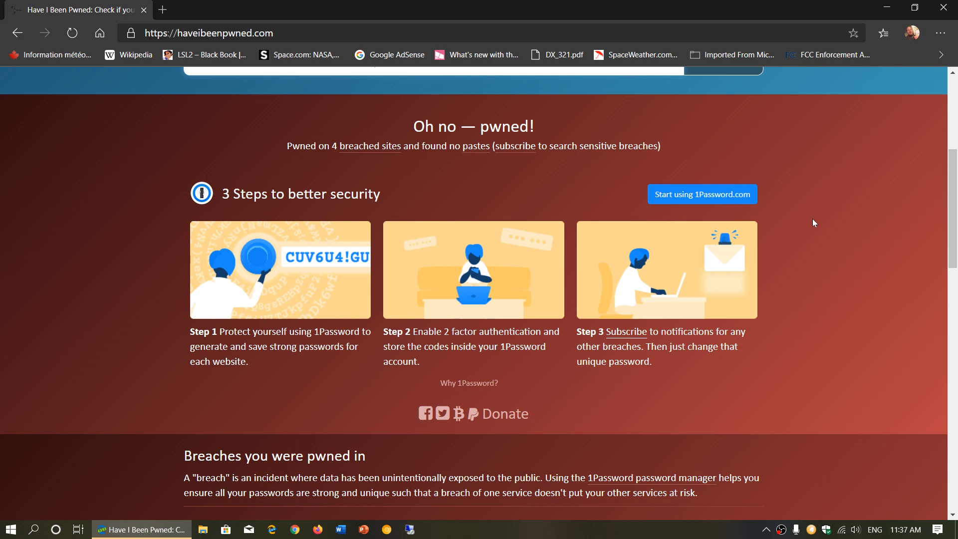
pyautogui.scroll(-3)
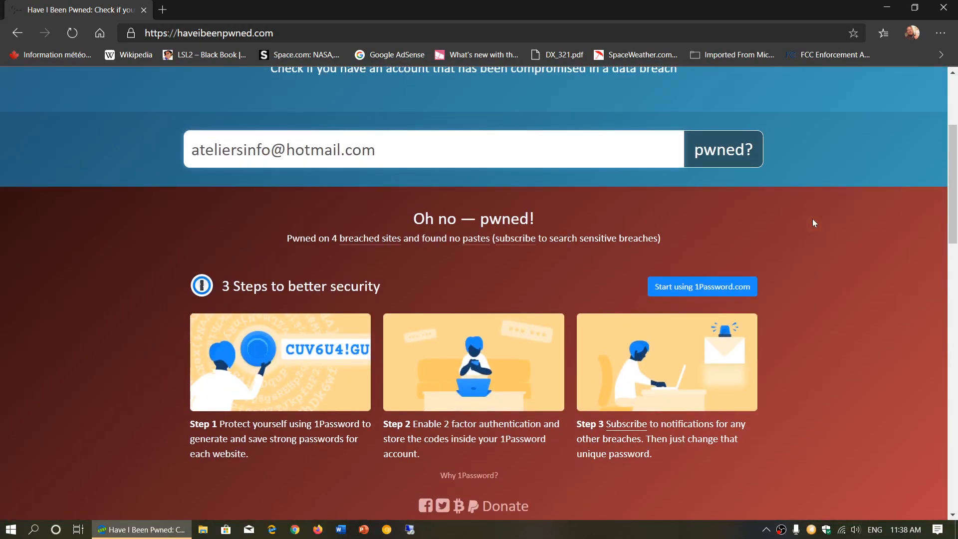
pyautogui.scroll(3)
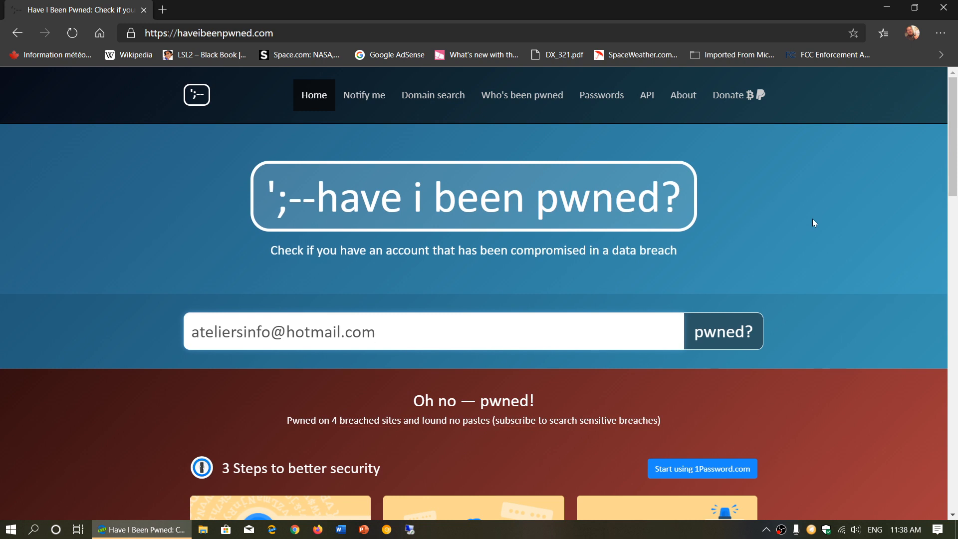
pyautogui.click(376, 332)
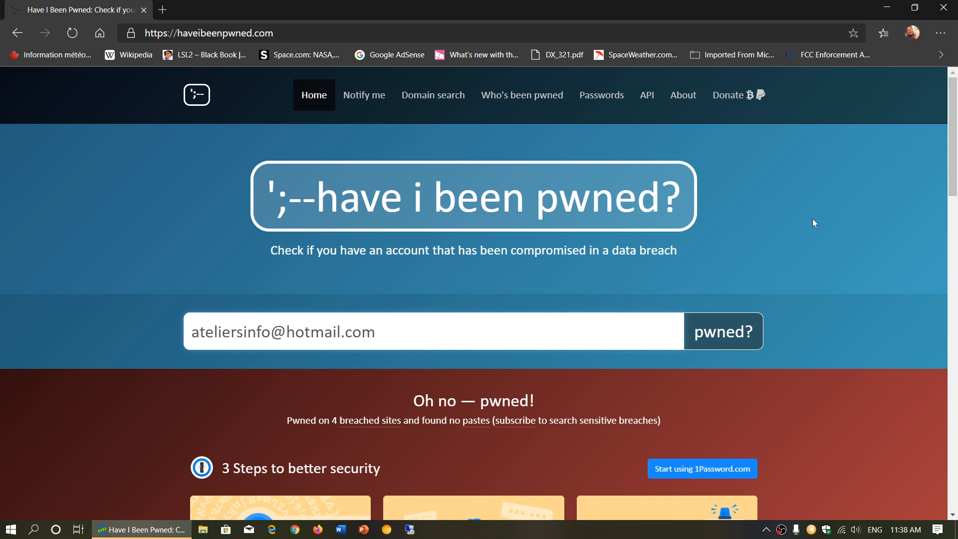
pyautogui.click(375, 332)
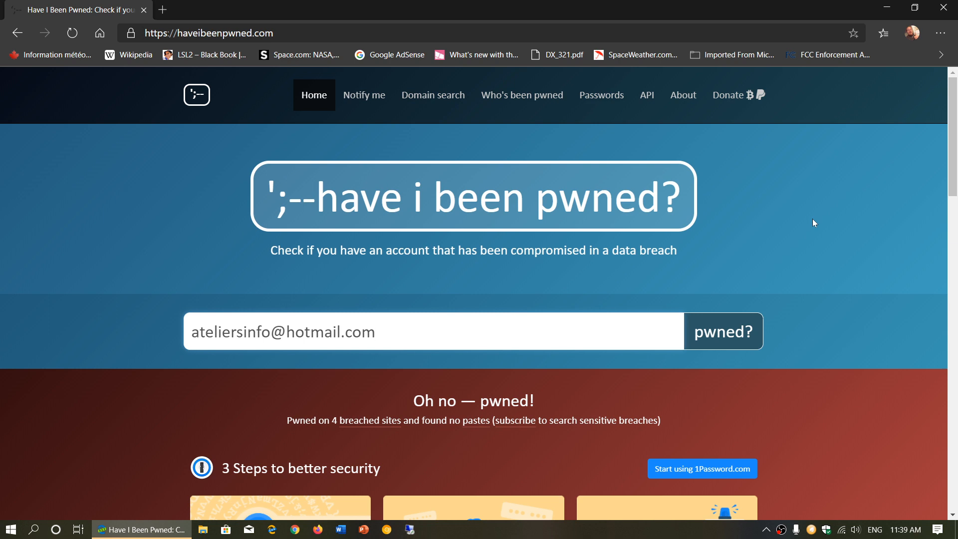
pyautogui.click(375, 332)
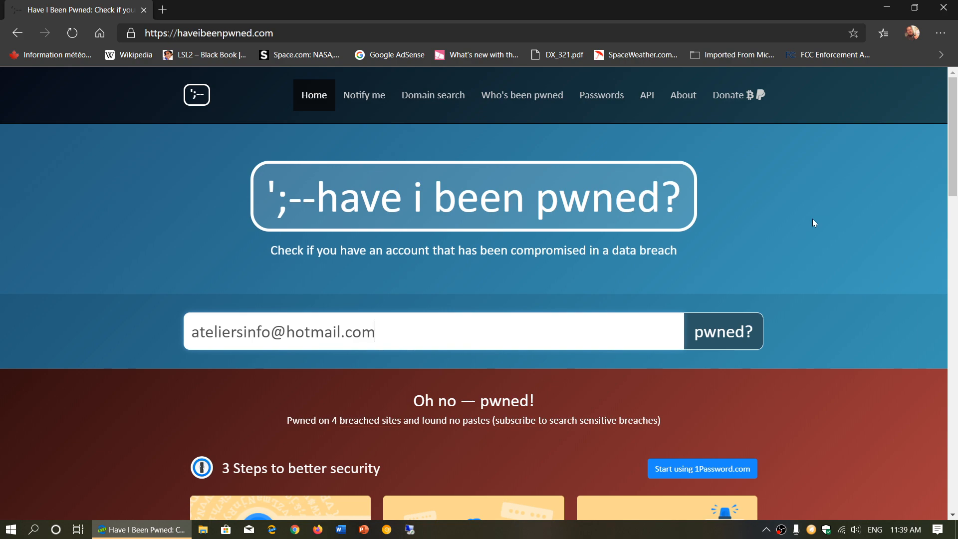
pyautogui.scroll(-3)
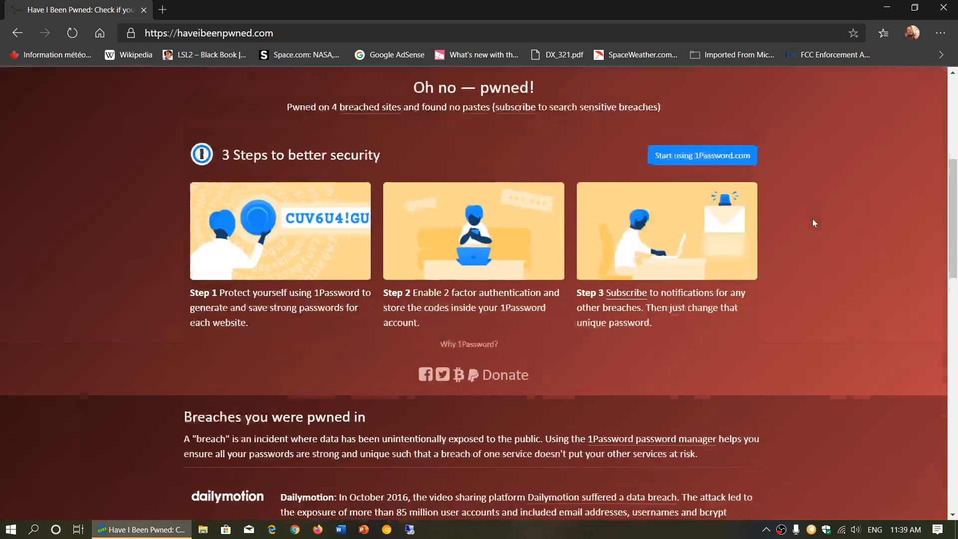
pyautogui.scroll(-3)
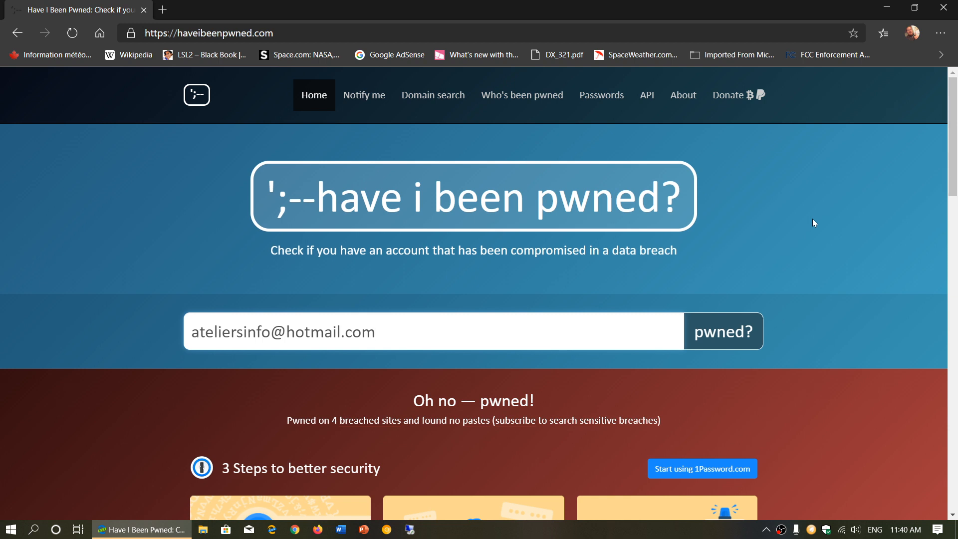
pyautogui.click(374, 332)
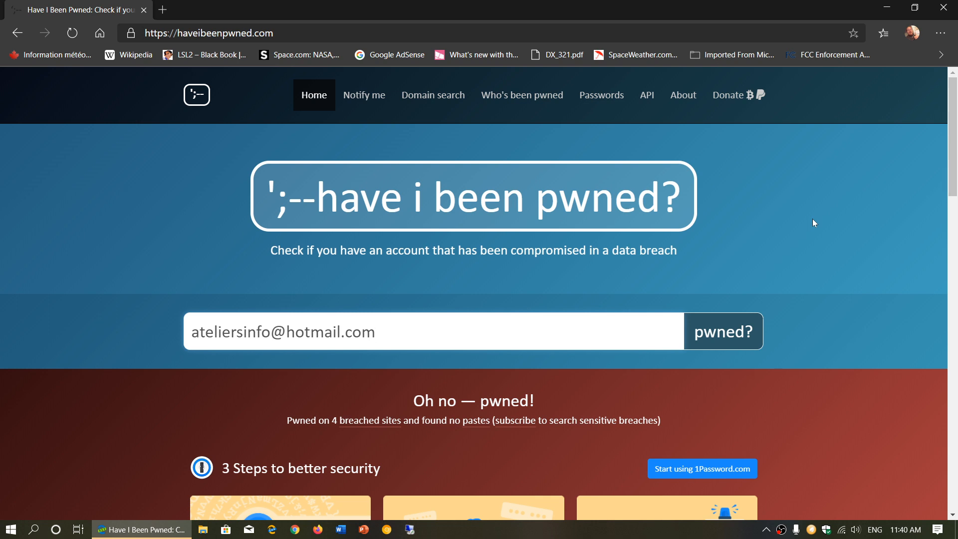
pyautogui.click(375, 332)
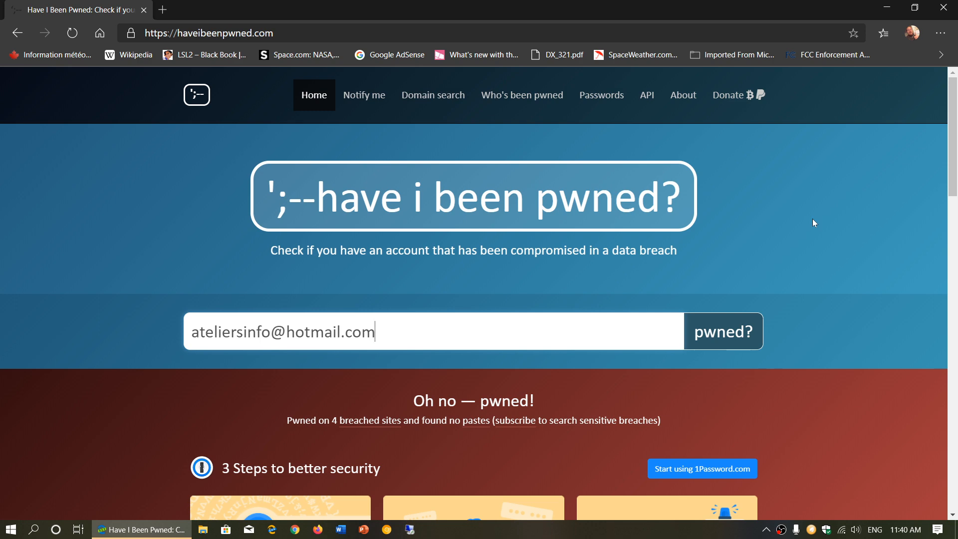